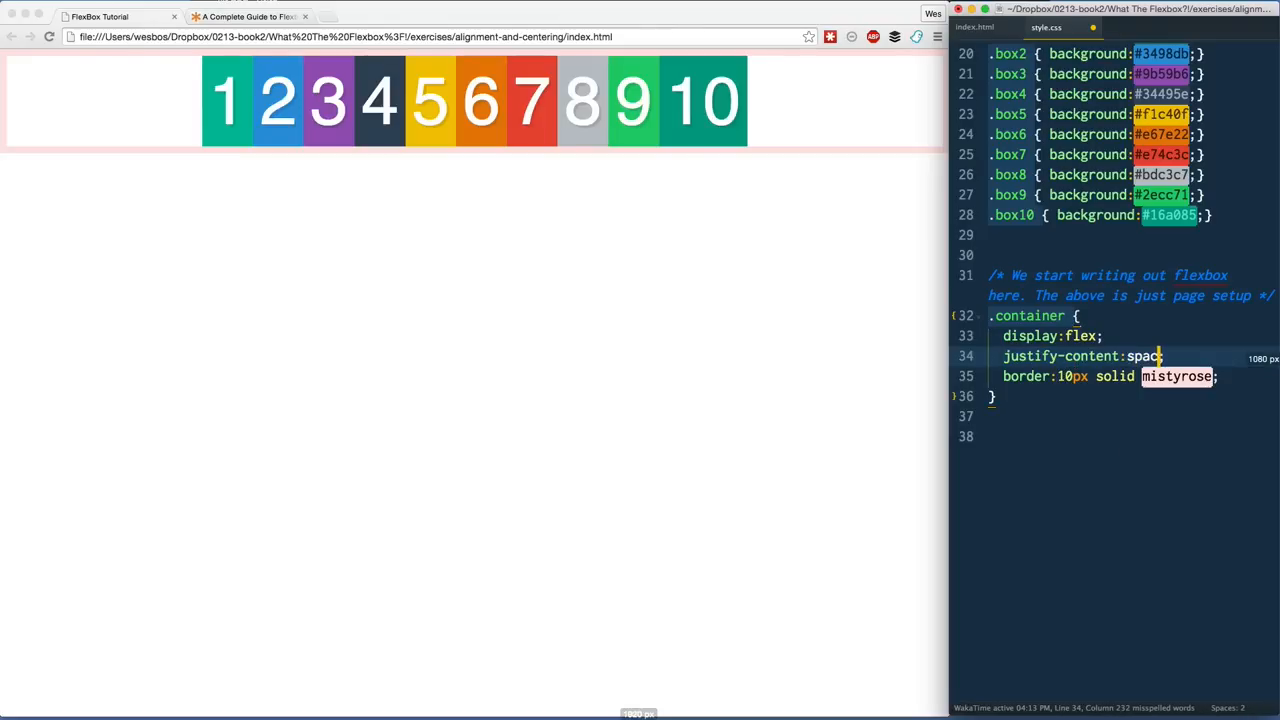
{"action": "type", "text": "e-around"}
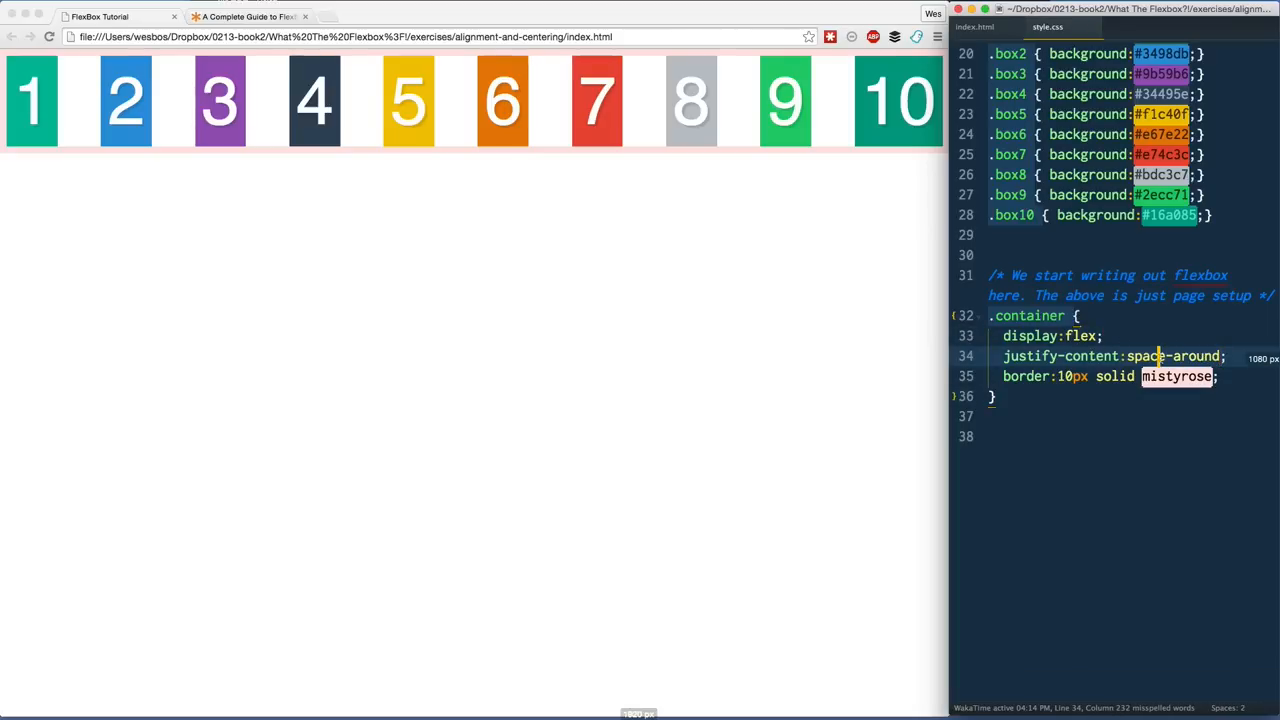